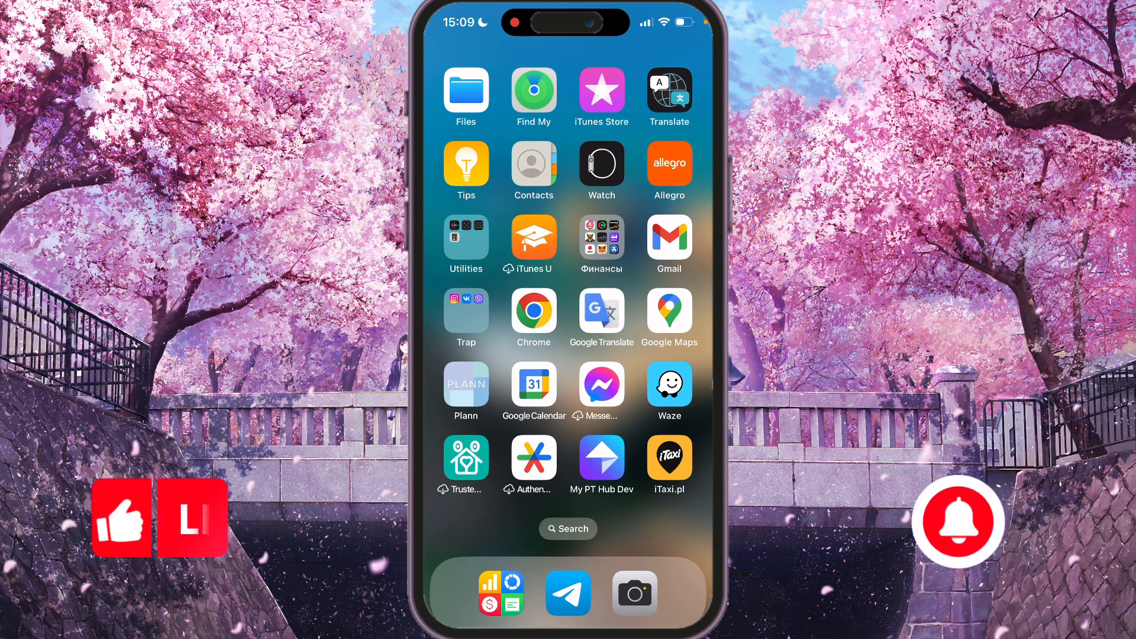
- Launch Waze from the home screen to reach its map and destination search
{"action": "left_click", "coordinate": [667, 383]}
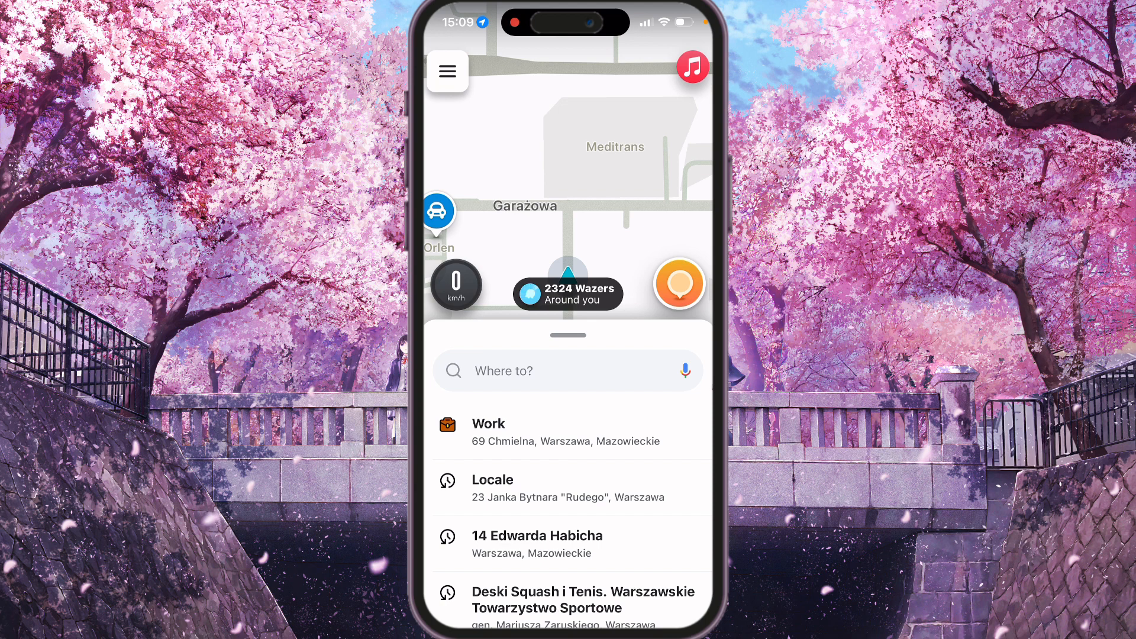
- Reach the Waze Settings screen through the main menu
{"action": "left_click", "coordinate": [447, 71]}
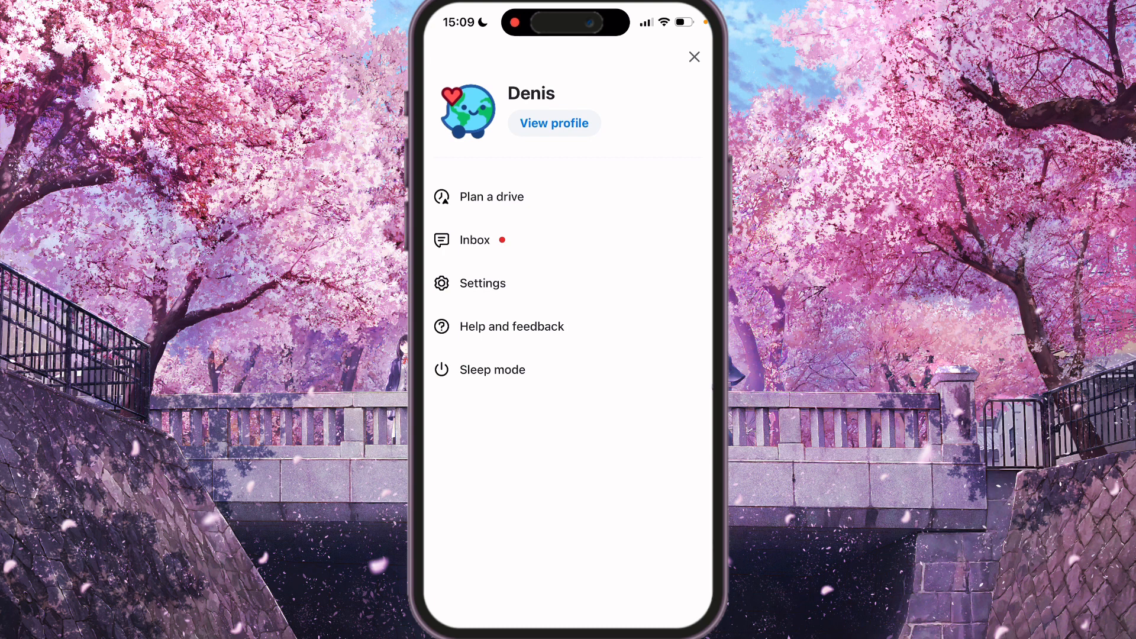
{"action": "left_click", "coordinate": [482, 282]}
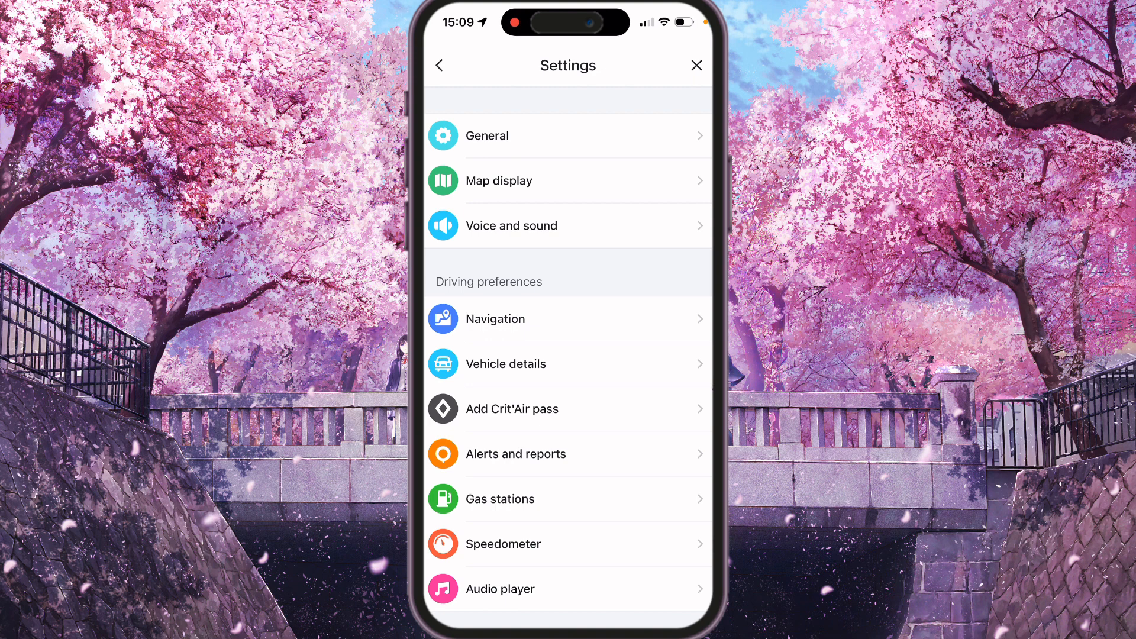
{"action": "scroll", "scroll_direction": "down", "scroll_amount": 3}
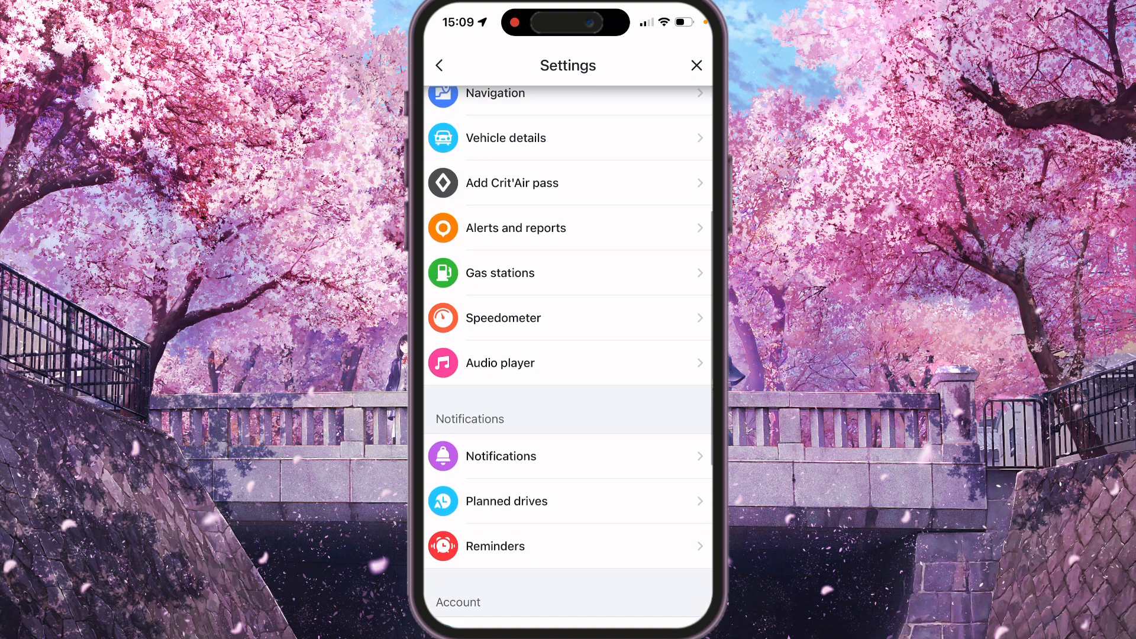
{"action": "scroll", "scroll_direction": "down", "scroll_amount": 3}
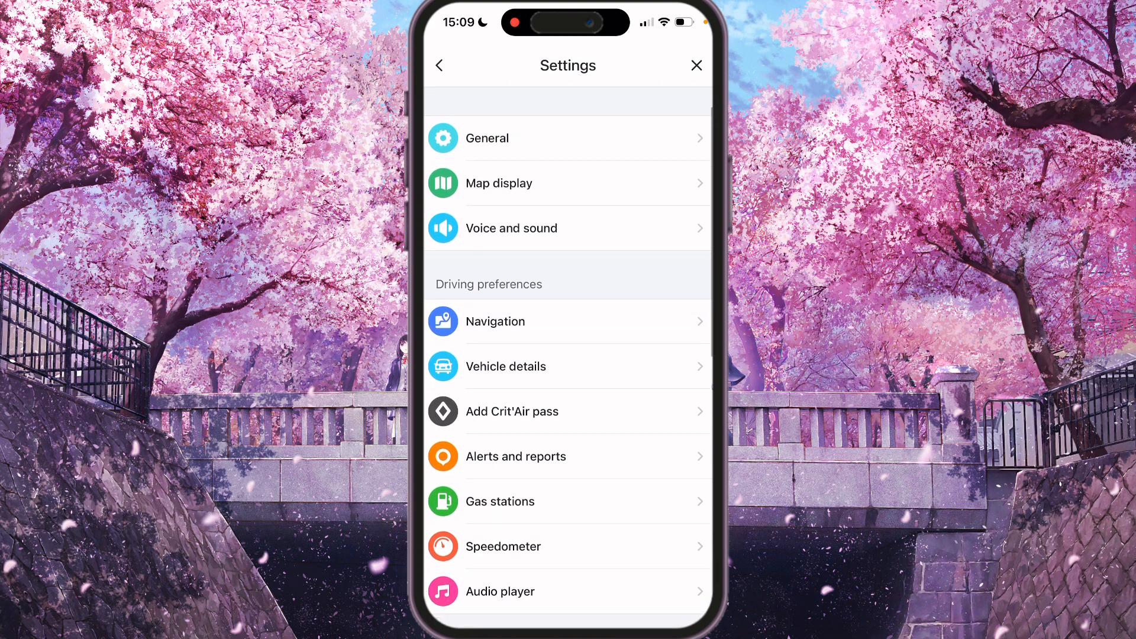
- In General settings, switch Distance units from km to Mile
{"action": "left_click", "coordinate": [486, 138]}
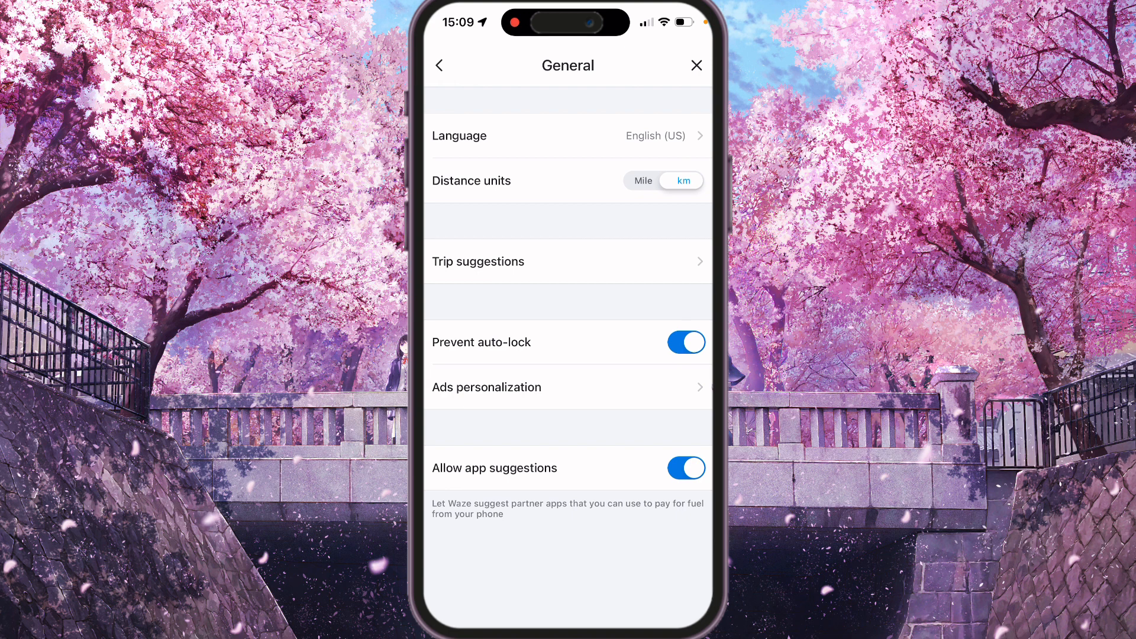
{"action": "left_click", "coordinate": [644, 180]}
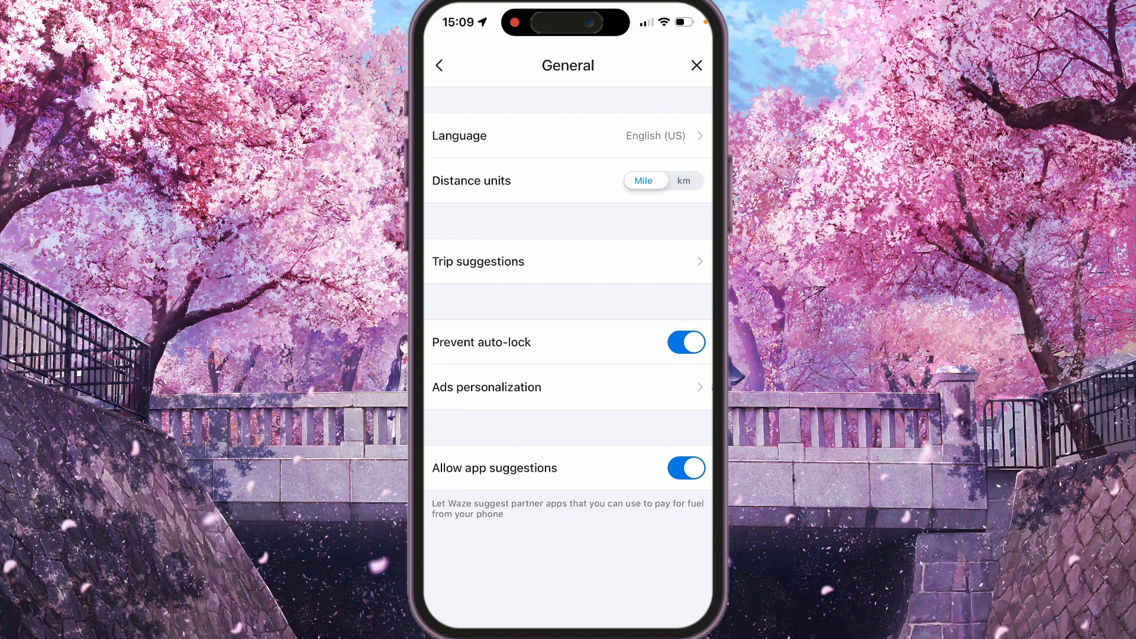